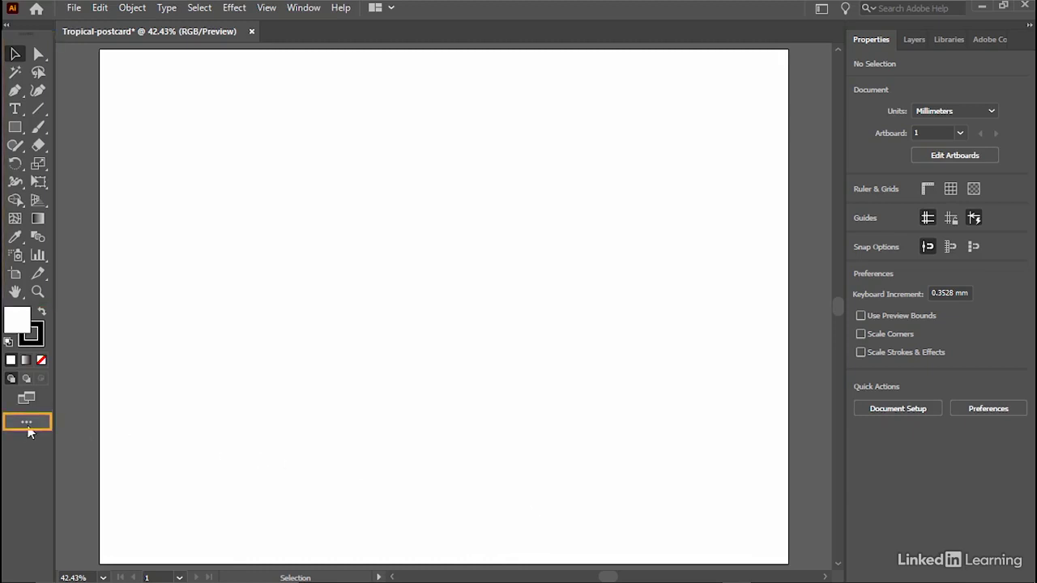
Choose the Basic toolbar set from the All Tools drawer menu, replacing Advanced
left_click(26, 421)
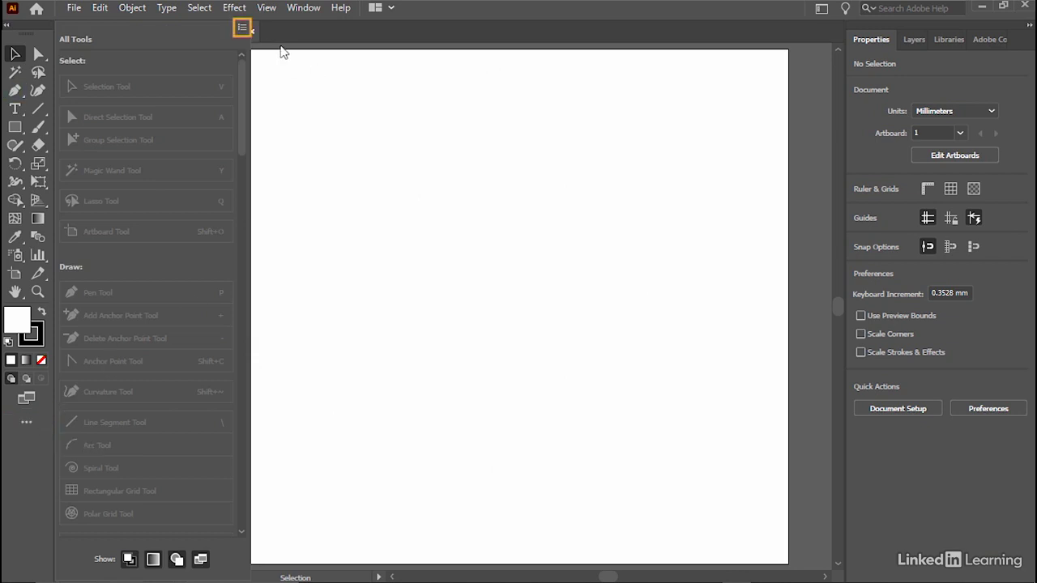
left_click(241, 27)
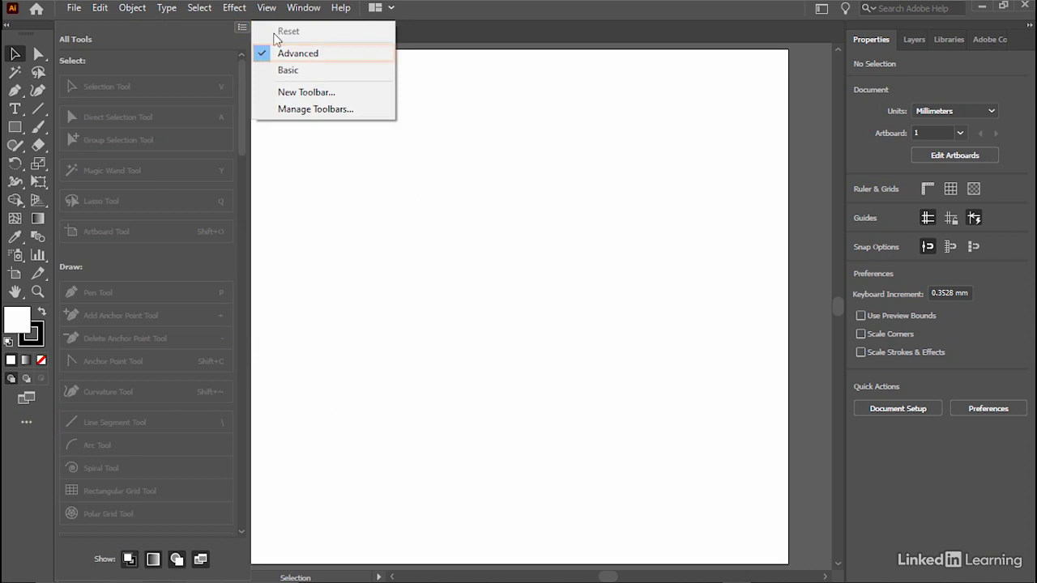
mouse_move(308, 70)
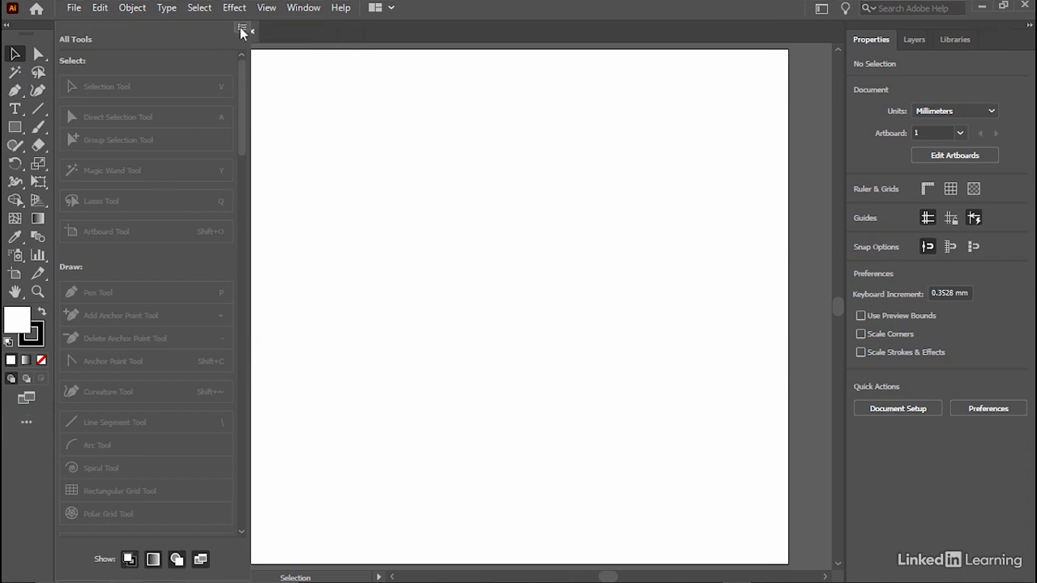
left_click(243, 32)
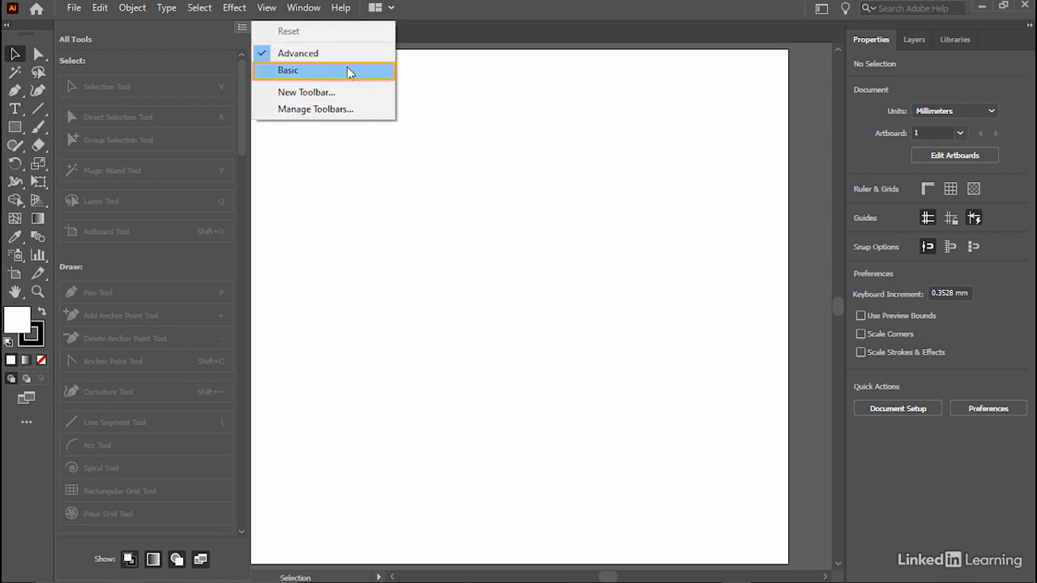
left_click(289, 71)
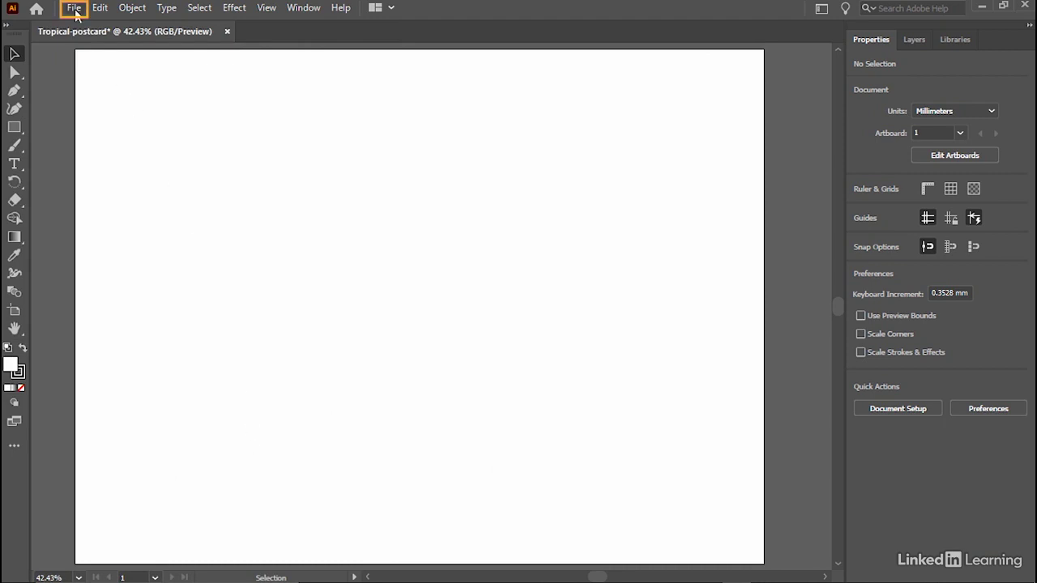
Save As to the Desktop as Tropical-postcard.ai in Adobe Illustrator (*.AI) format
left_click(74, 7)
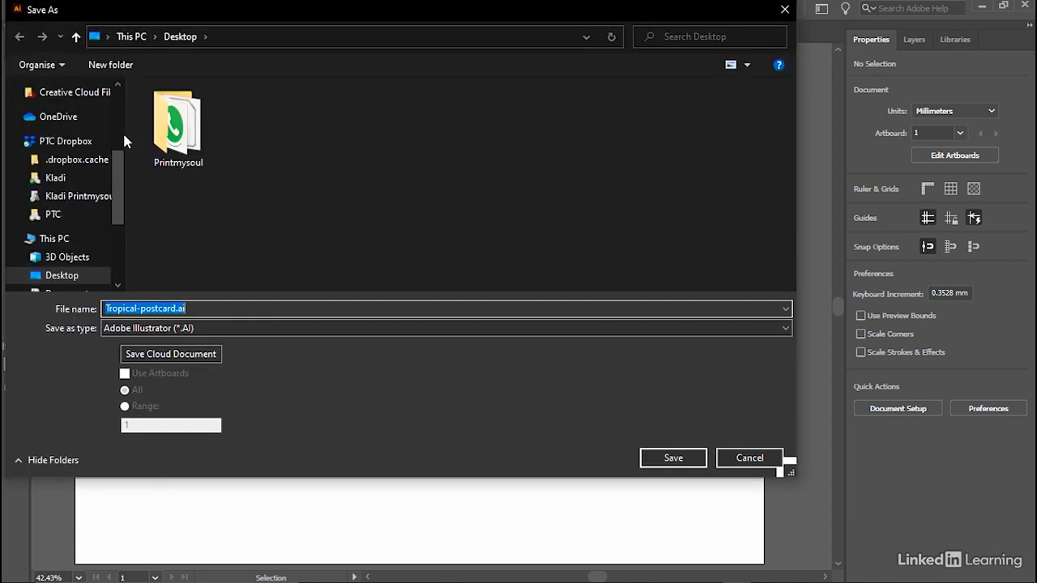
left_click(62, 275)
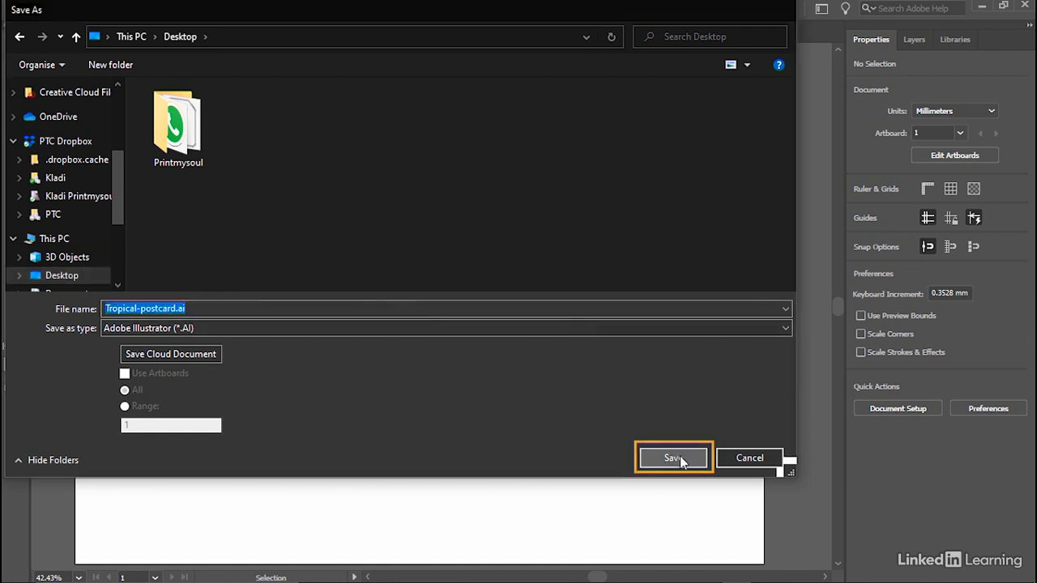
left_click(673, 457)
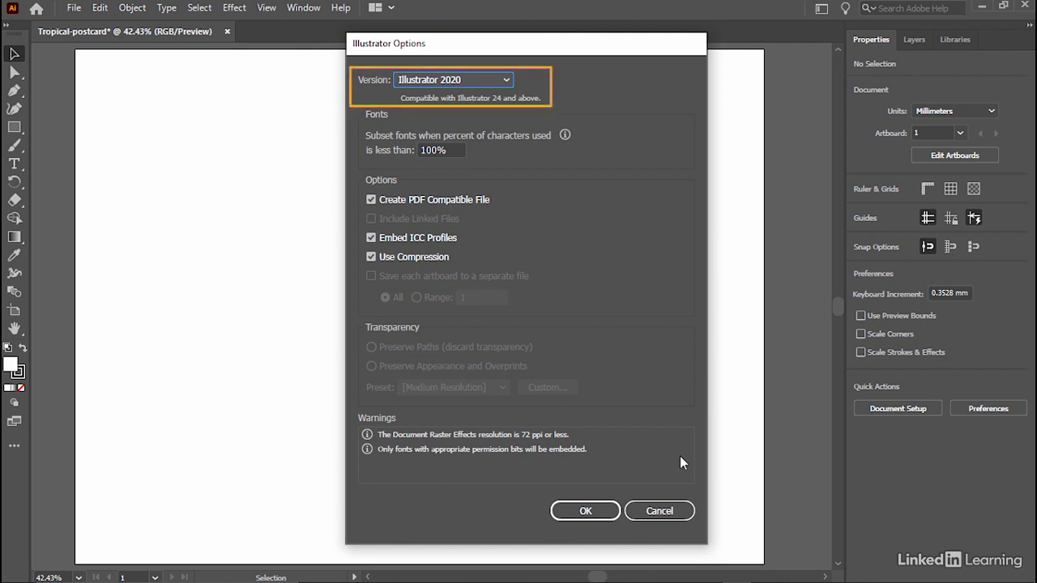
mouse_move(558, 87)
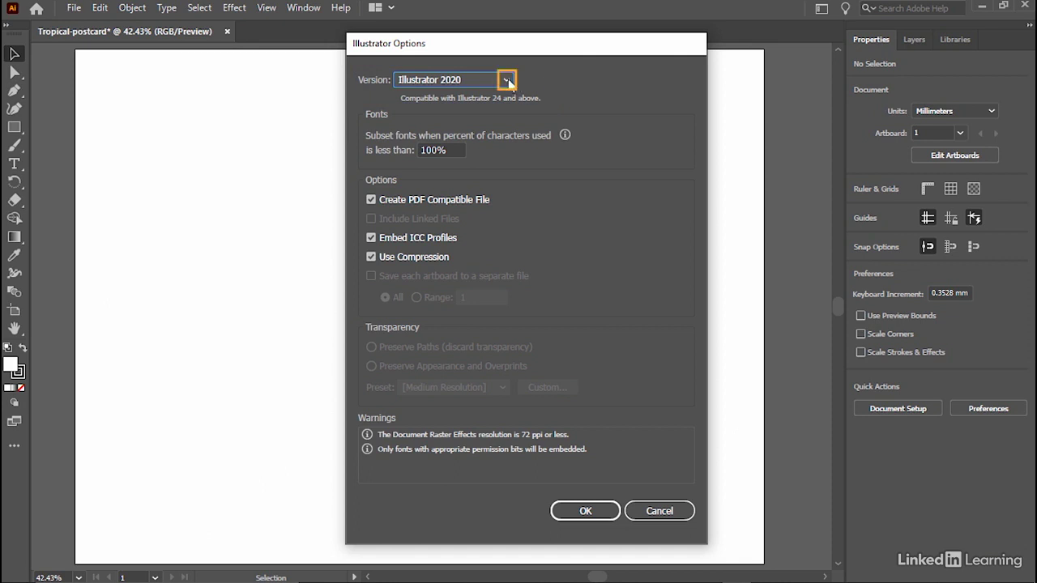
Keep Version at Illustrator 2020 in Illustrator Options and confirm with OK
left_click(507, 79)
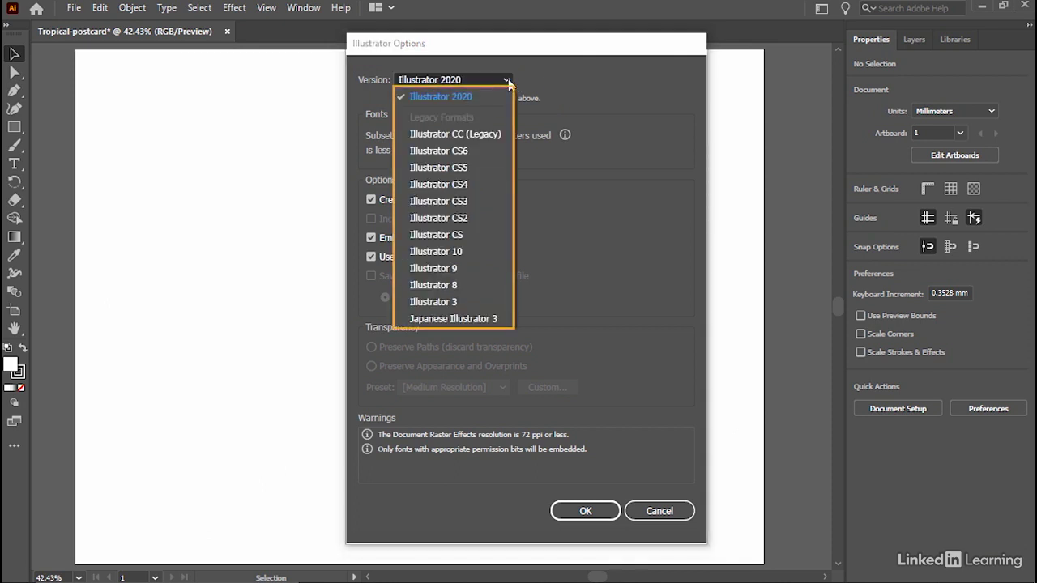
left_click(441, 97)
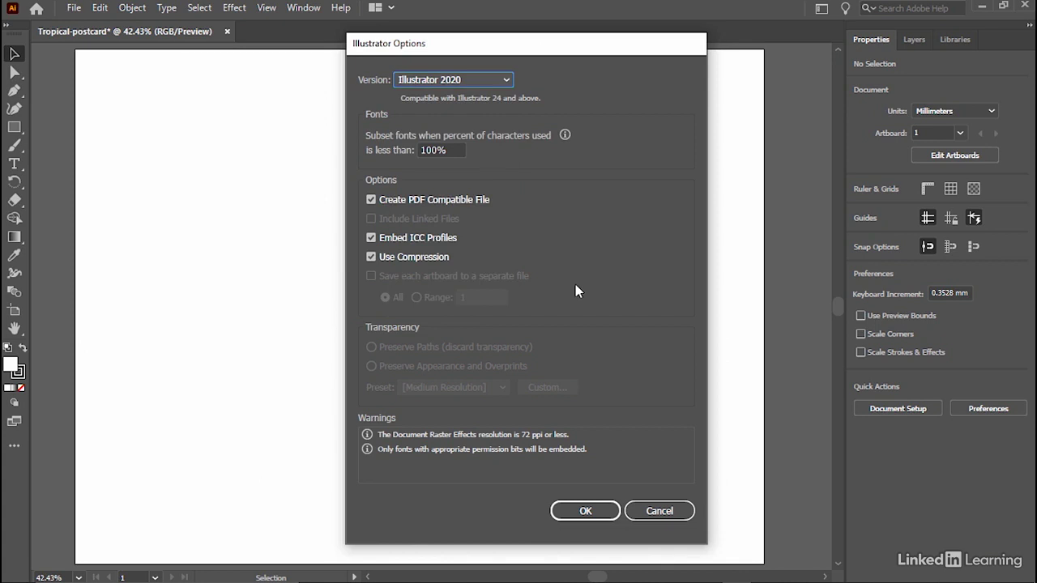
left_click(585, 511)
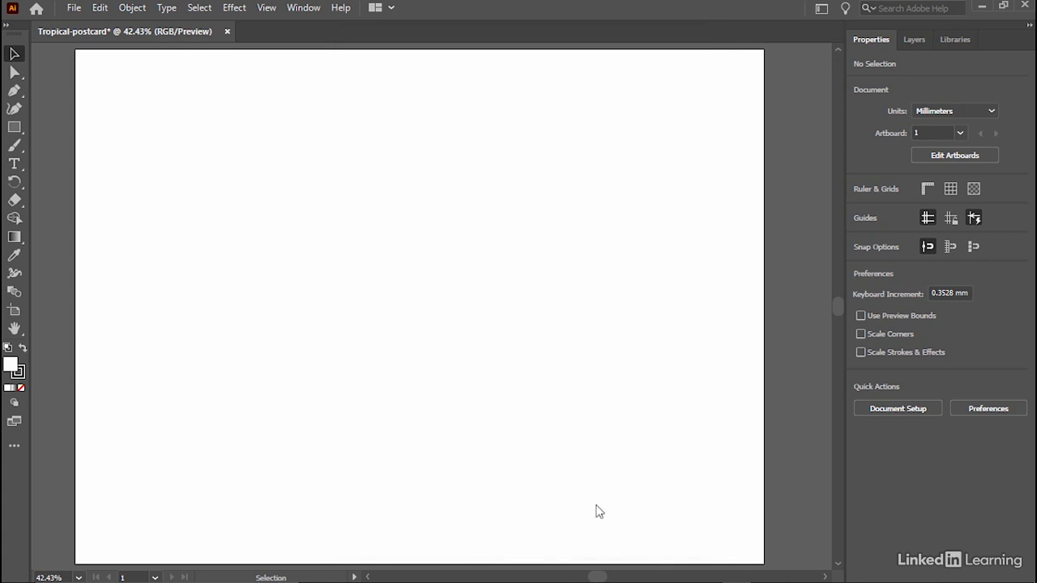